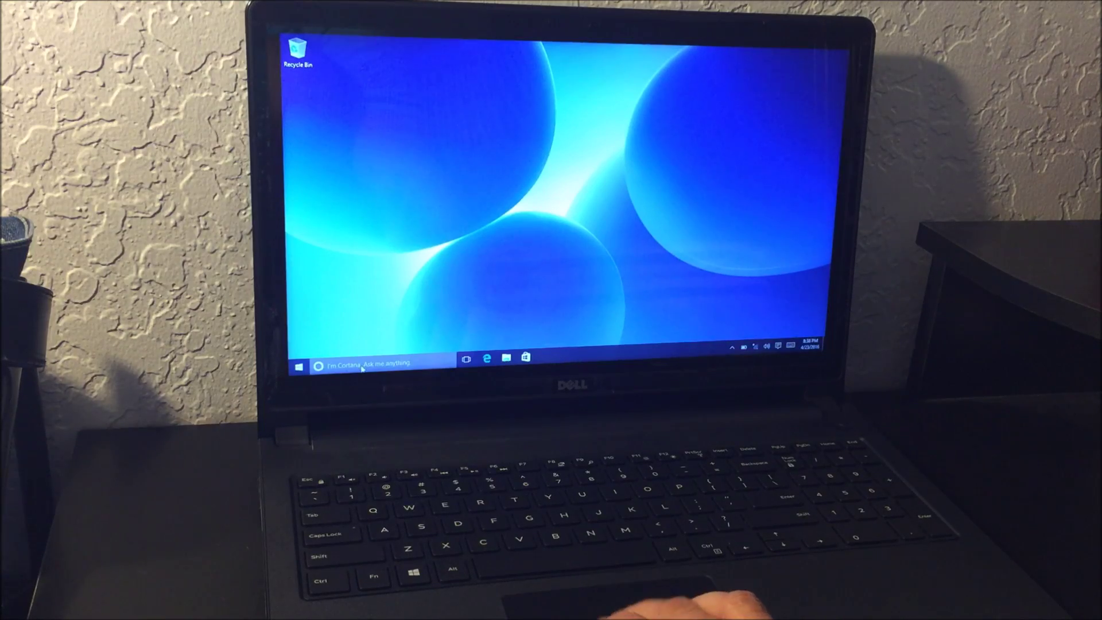
Search 'reset this PC' from the taskbar and land on the Recovery settings page.
left_click(363, 363)
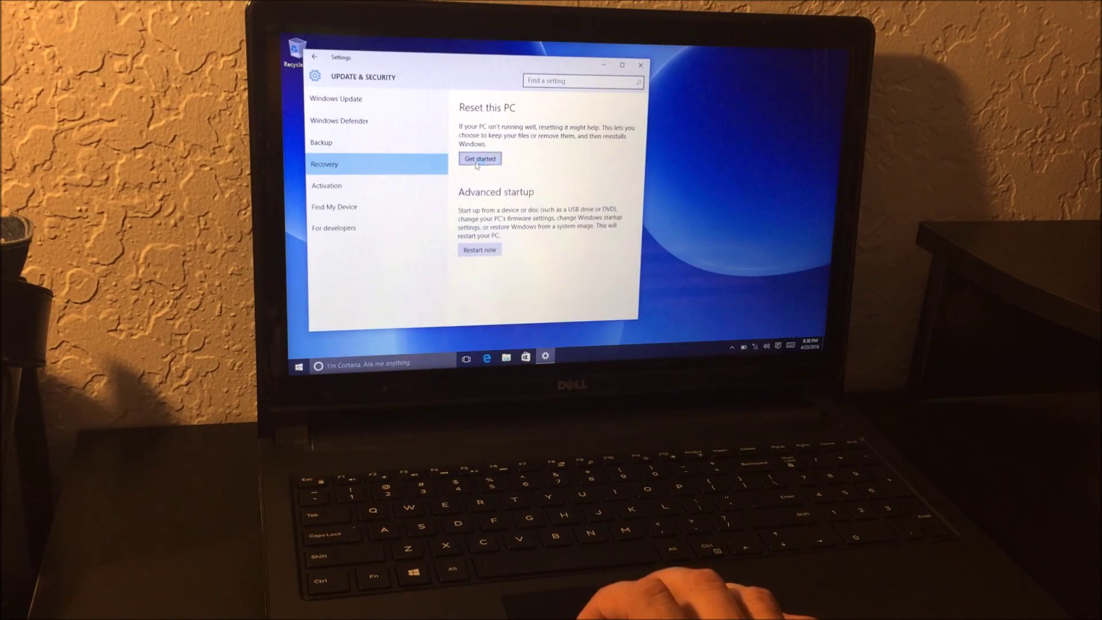
Start Reset this PC so the keep-files / remove-everything choice appears.
left_click(480, 159)
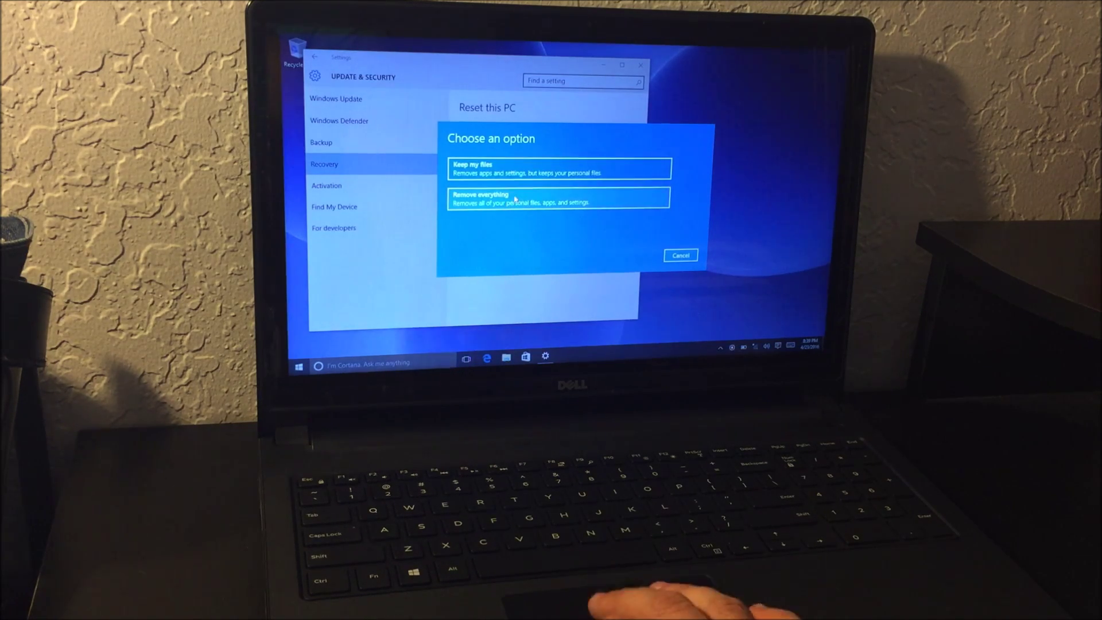
Cancel the reset choice and close Settings, returning to the desktop.
left_click(558, 200)
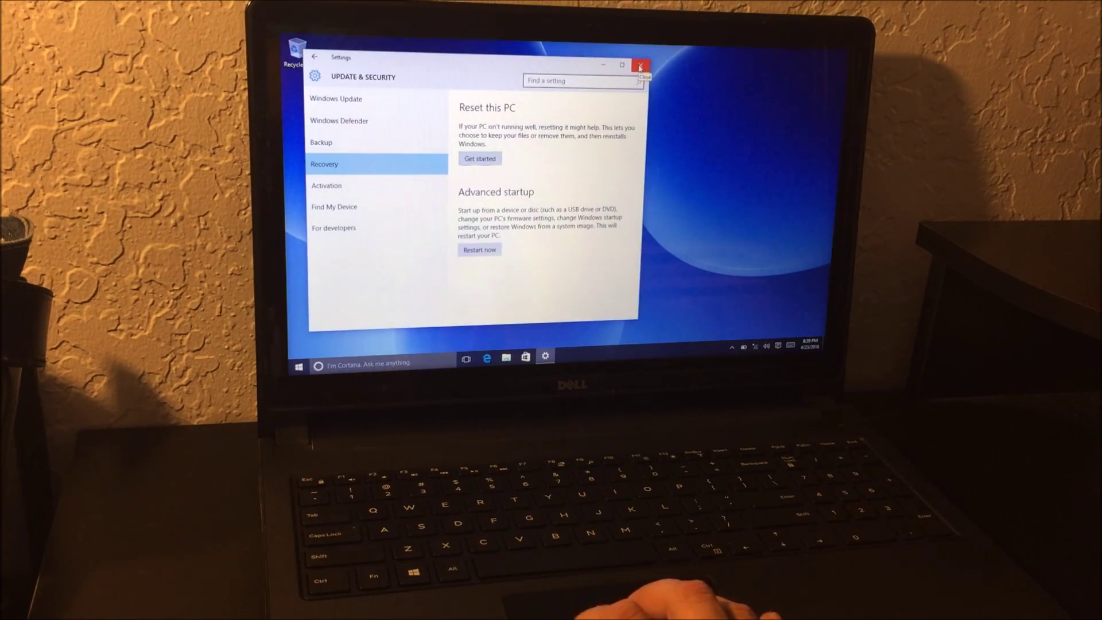
left_click(641, 63)
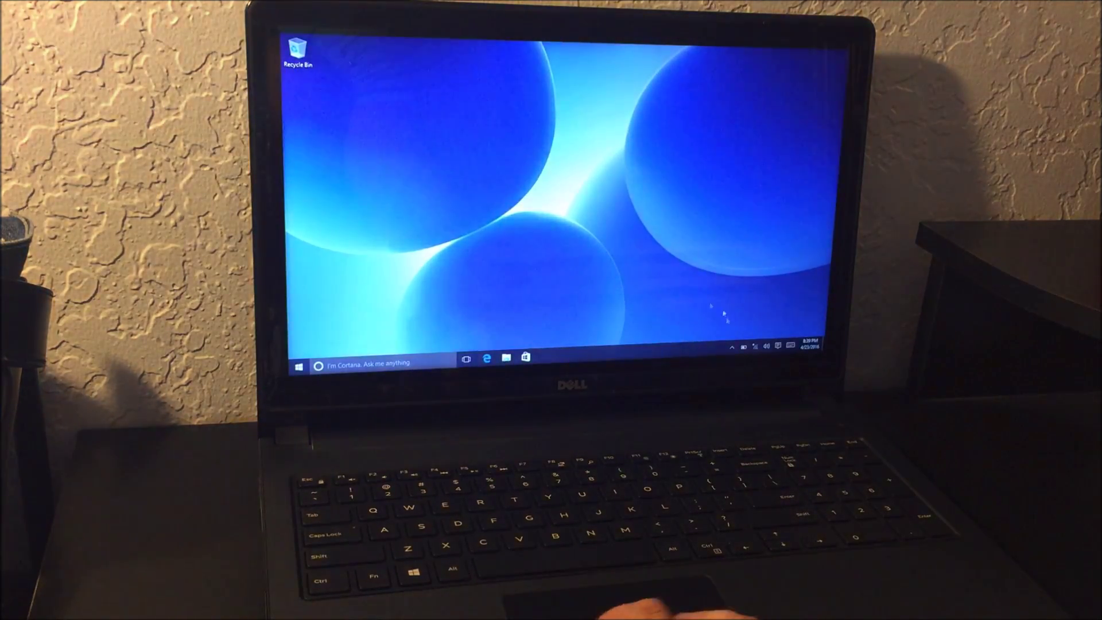